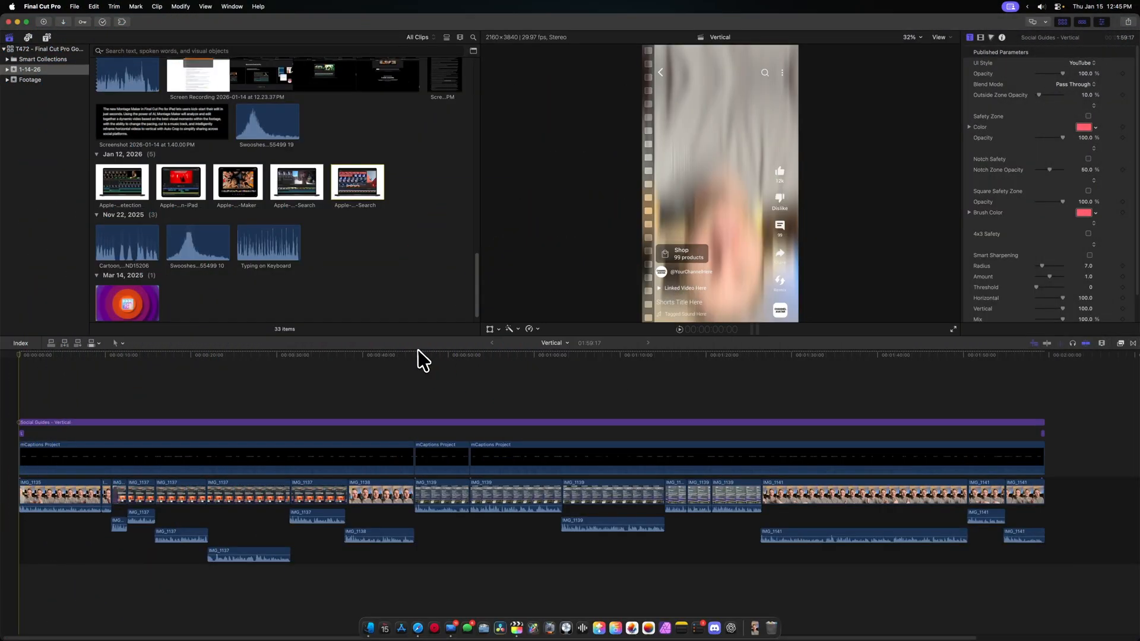
Start playback of the Vertical project in the timeline
left_click(356, 355)
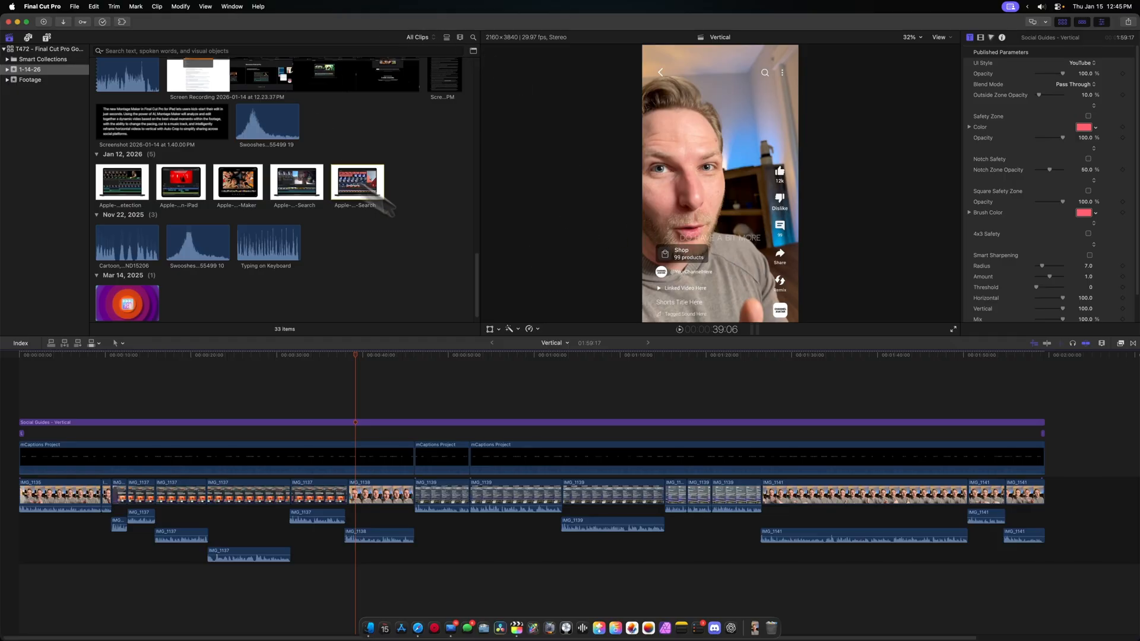
mouse_move(446, 324)
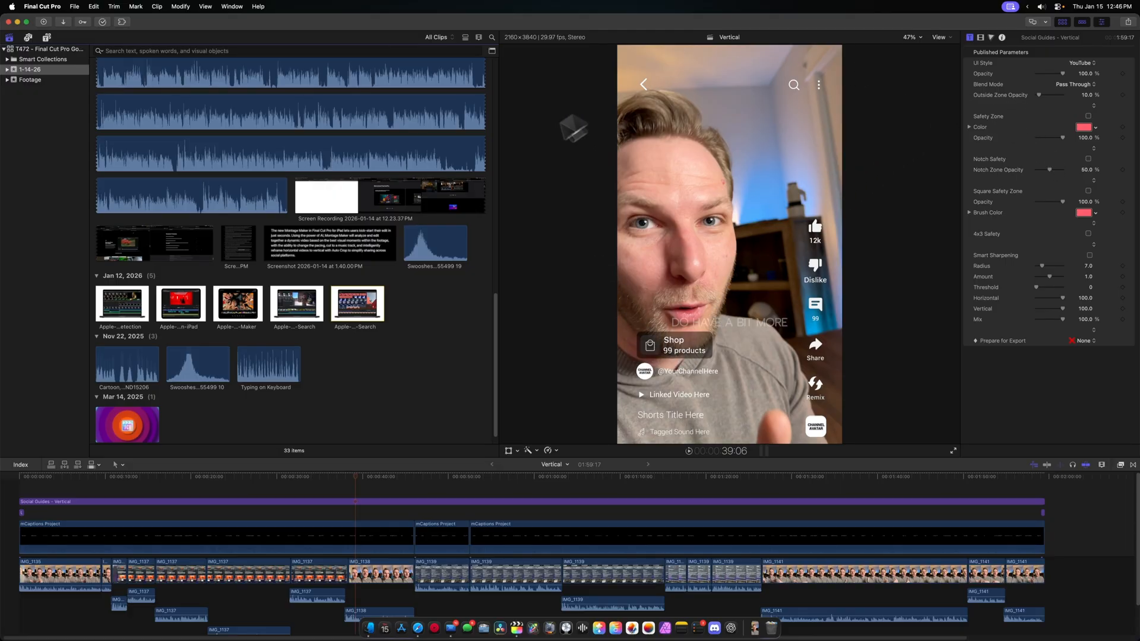
mouse_move(933, 313)
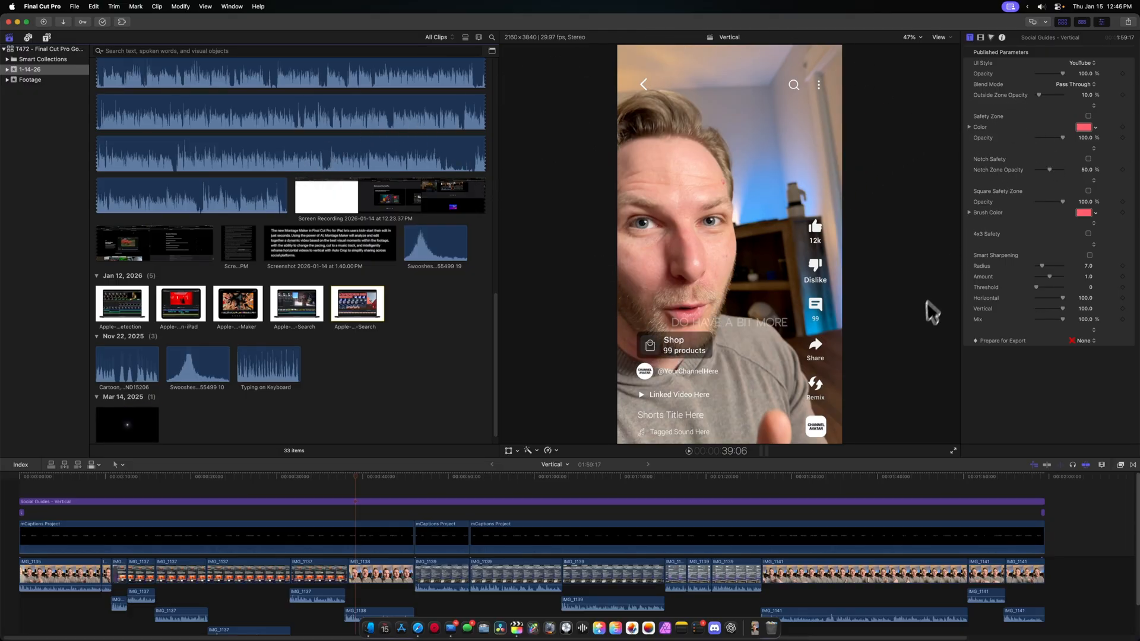
mouse_move(911, 332)
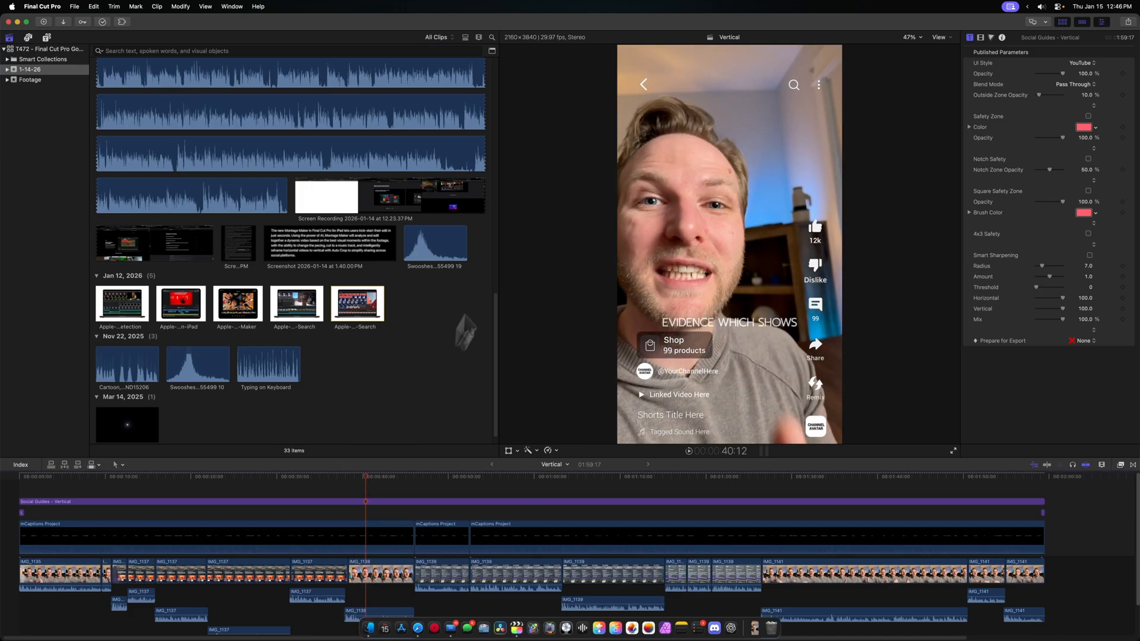
mouse_move(504, 233)
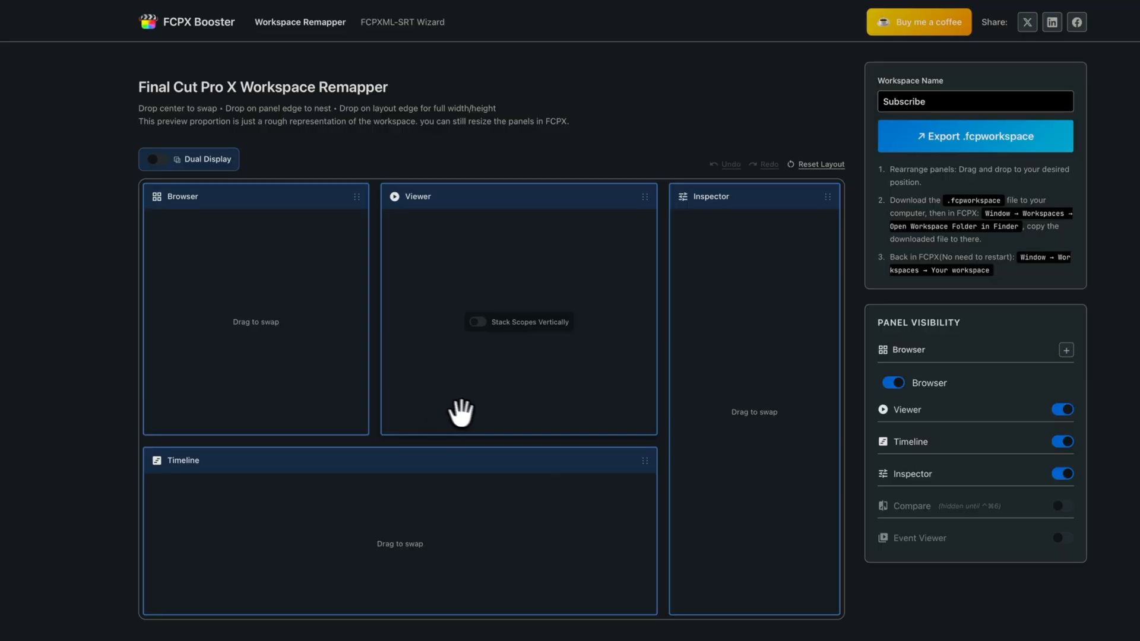
mouse_move(727, 318)
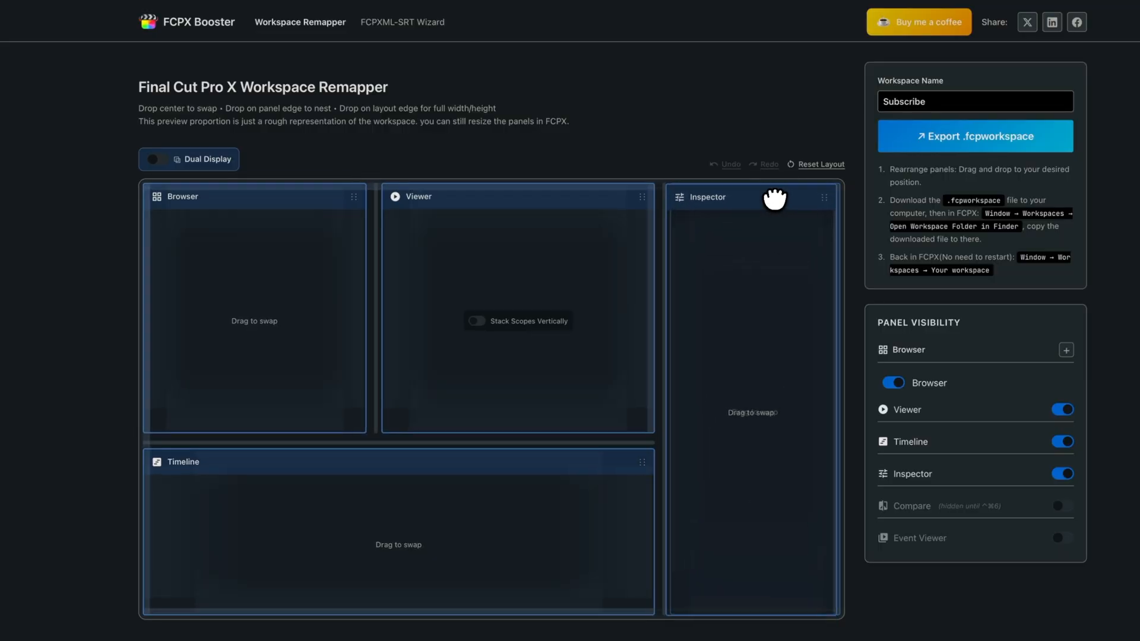
Drag the Inspector onto the Viewer so the Inspector sits to the Viewer's left
left_click_drag(703, 197, 704, 220)
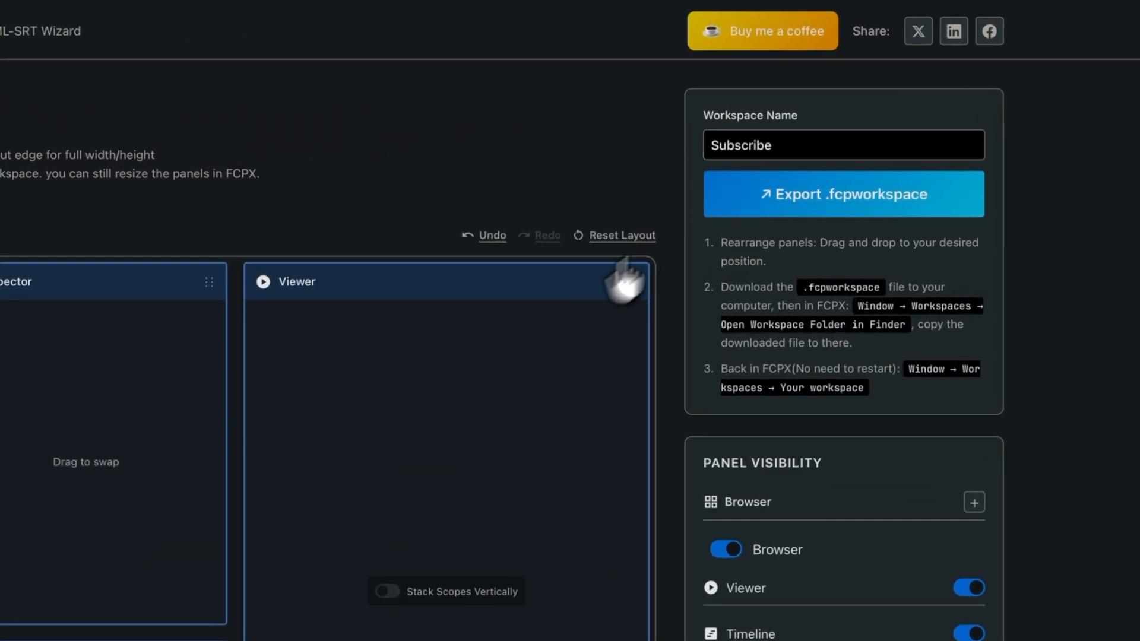
Name the workspace 'Vertical' and export Vertical.fcpworkspace to the Desktop
type("Vert")
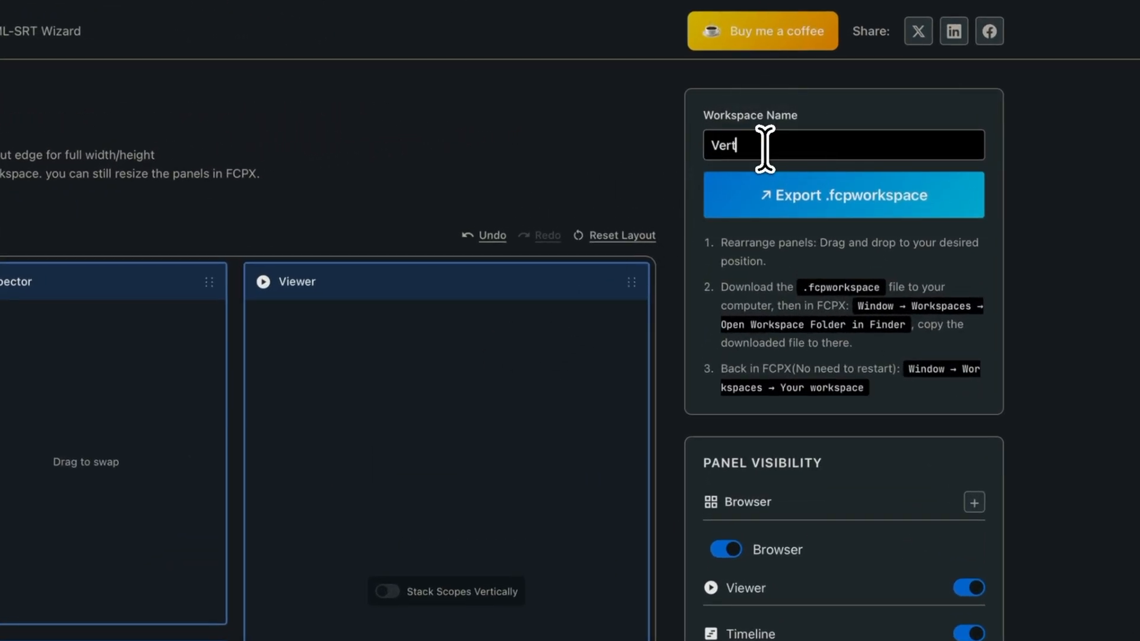
type("ical")
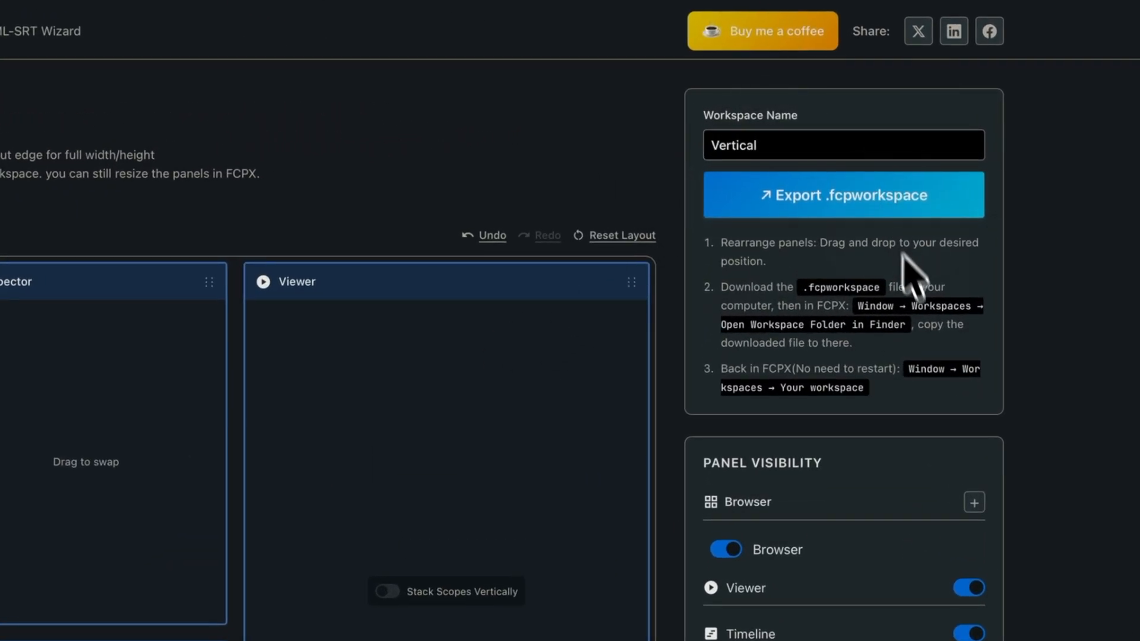
left_click(842, 194)
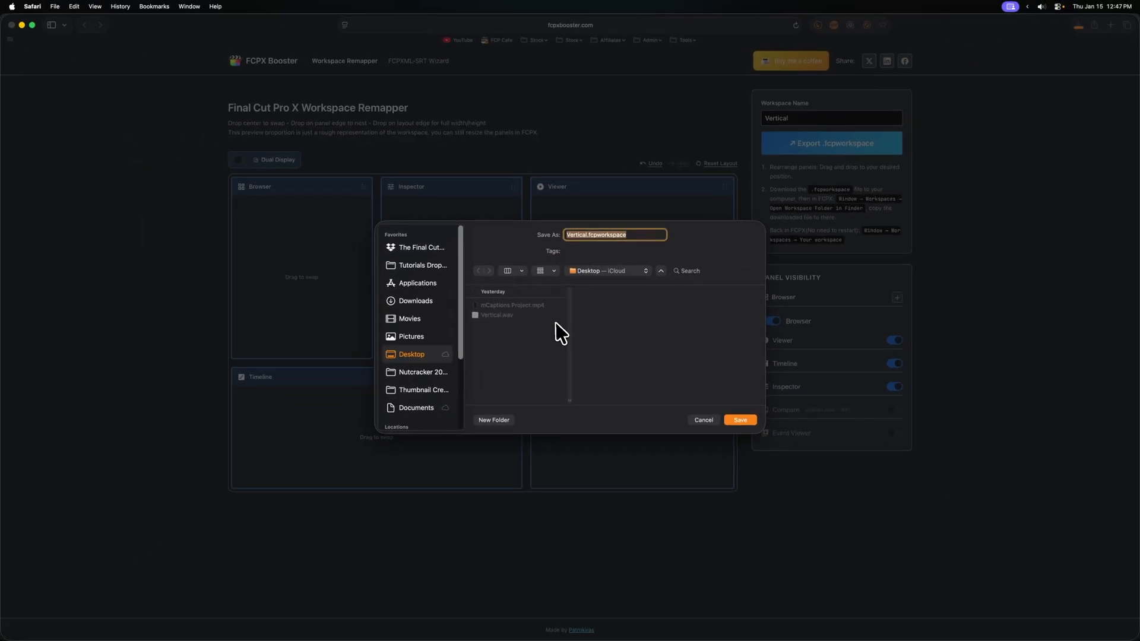
left_click(740, 420)
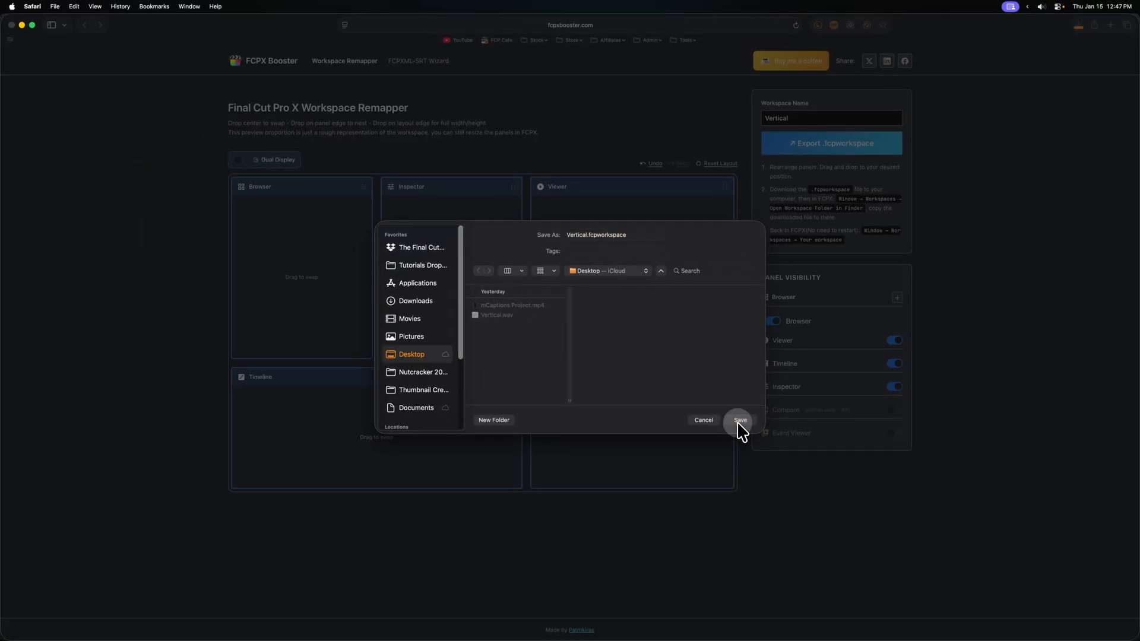
left_click(740, 420)
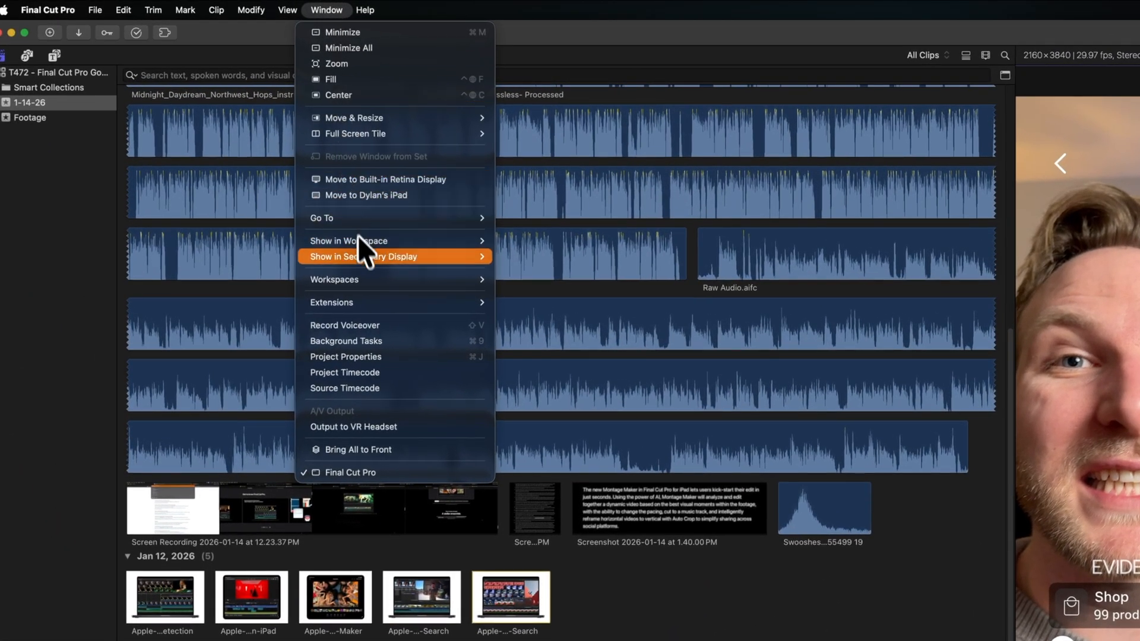
mouse_move(335, 279)
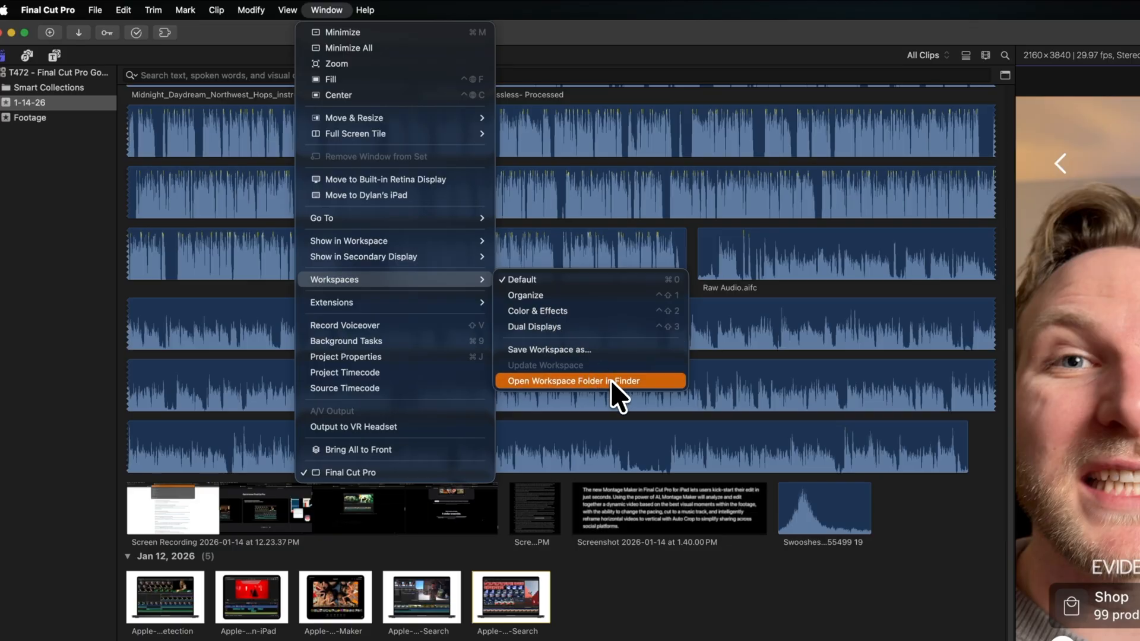
Move Vertical.fcpworkspace from the Desktop into Final Cut Pro's Workspaces folder via Finder
left_click(572, 381)
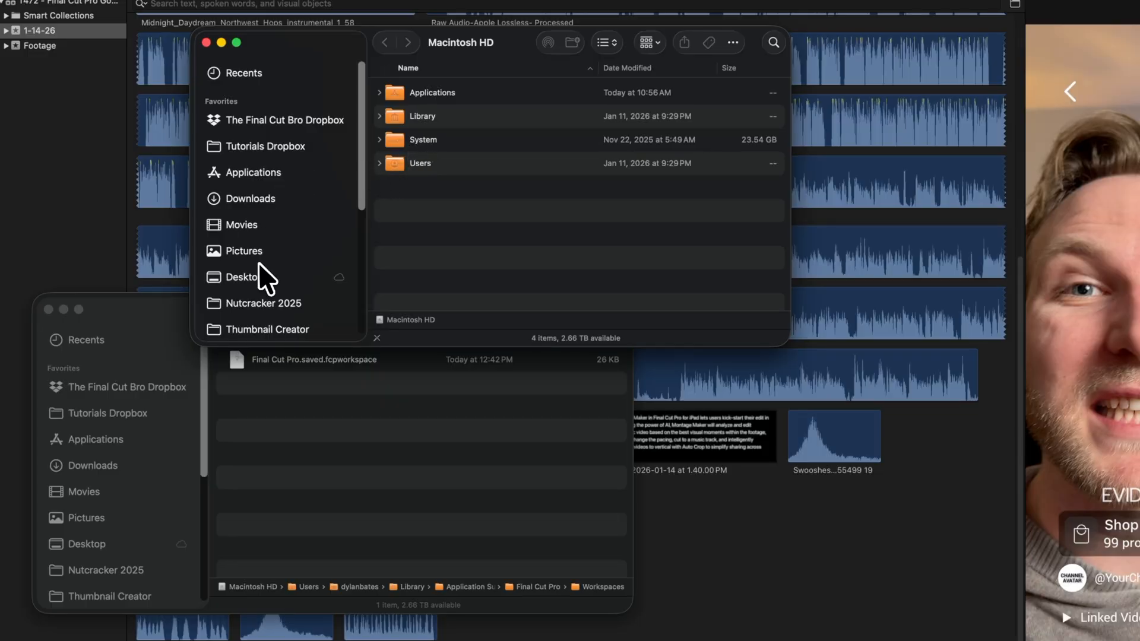
left_click(244, 277)
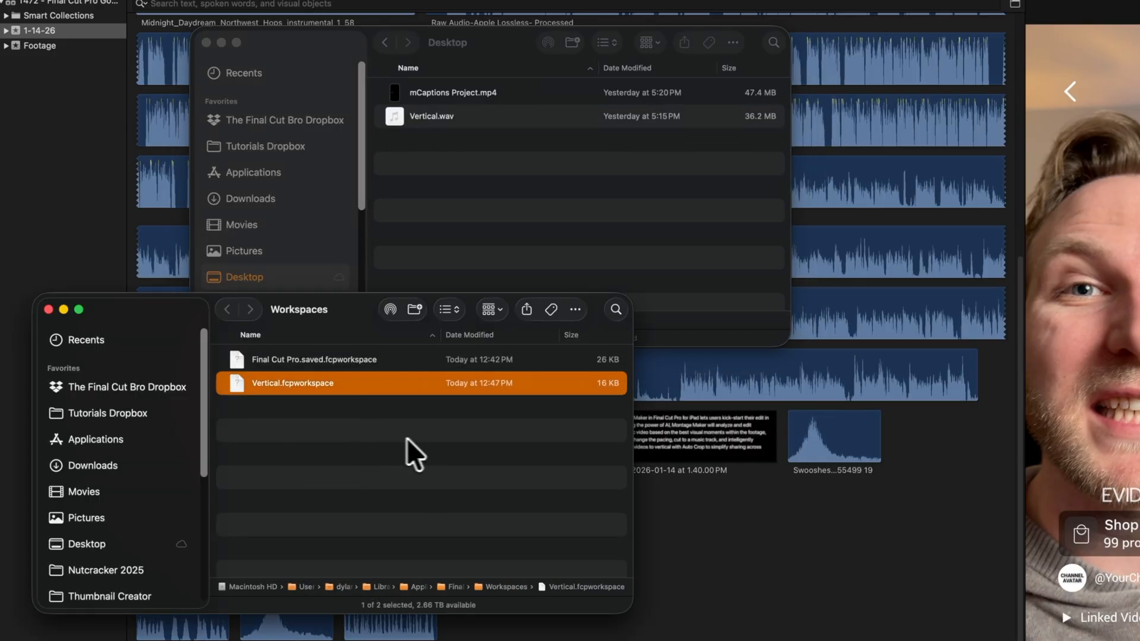
double_click(292, 382)
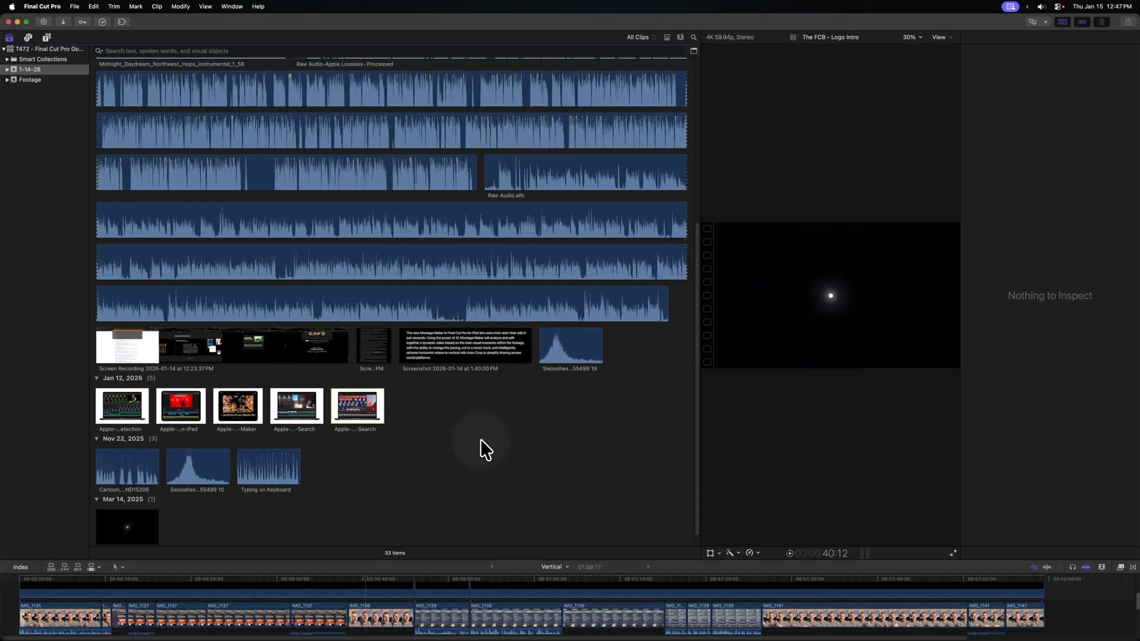
Choose the Vertical workspace from Window > Workspaces
left_click(231, 6)
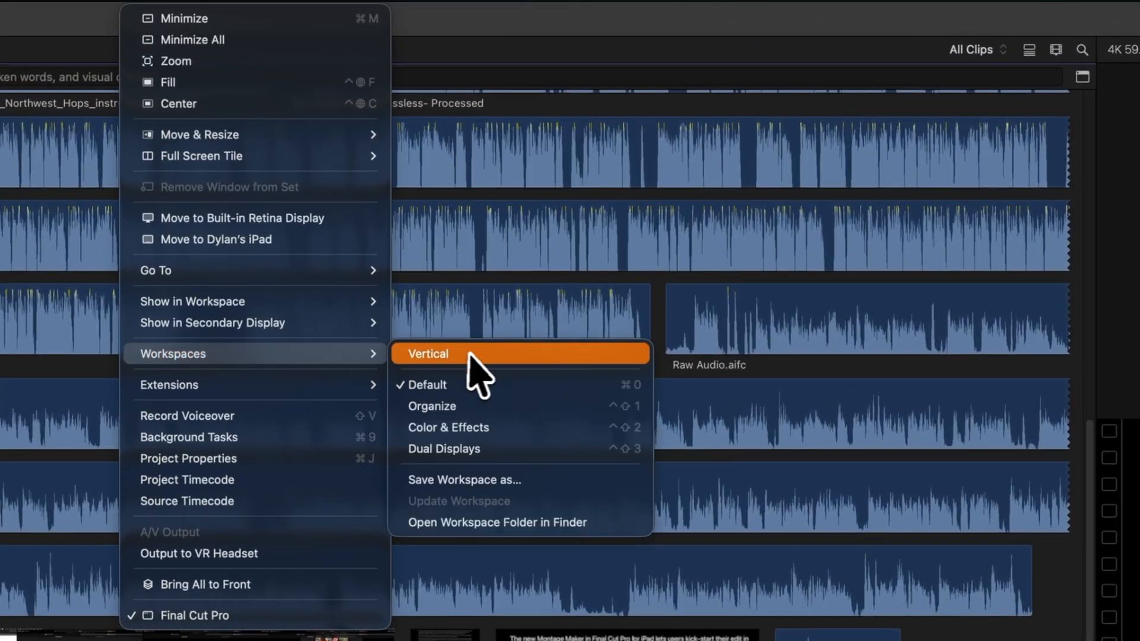
left_click(429, 354)
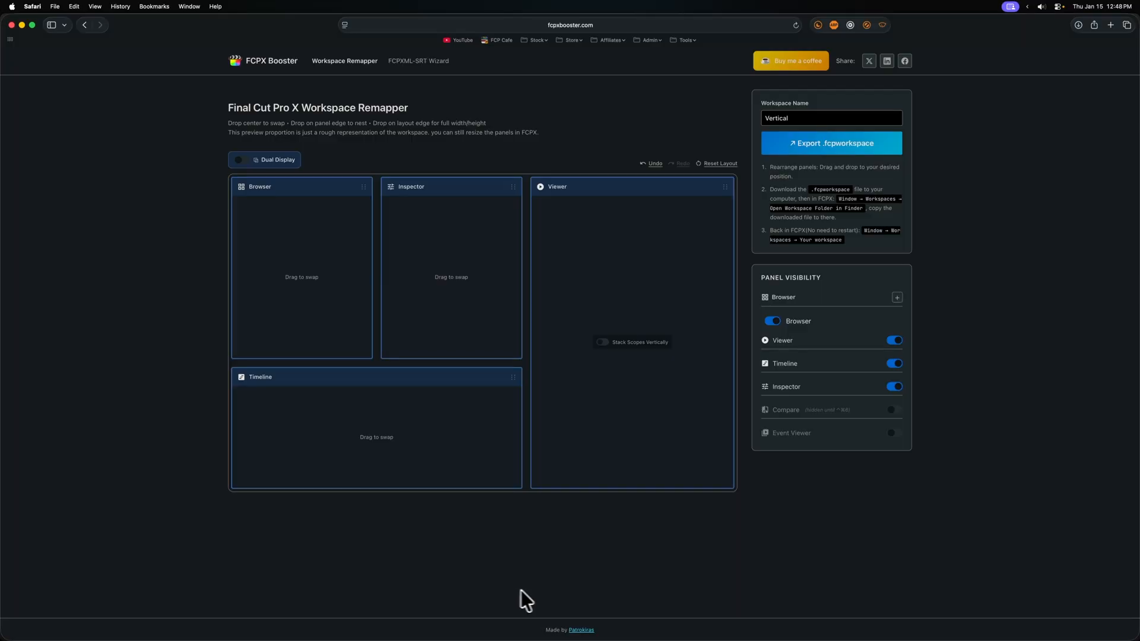
mouse_move(678, 485)
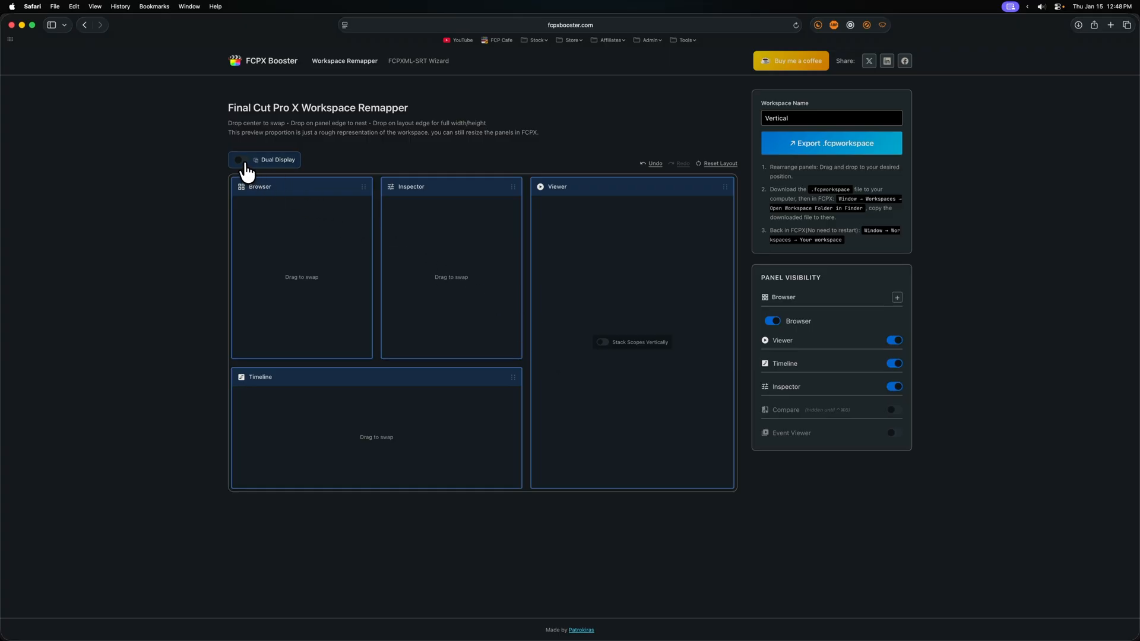
Enable Dual Display so the layout preview gains a secondary display area
left_click(239, 160)
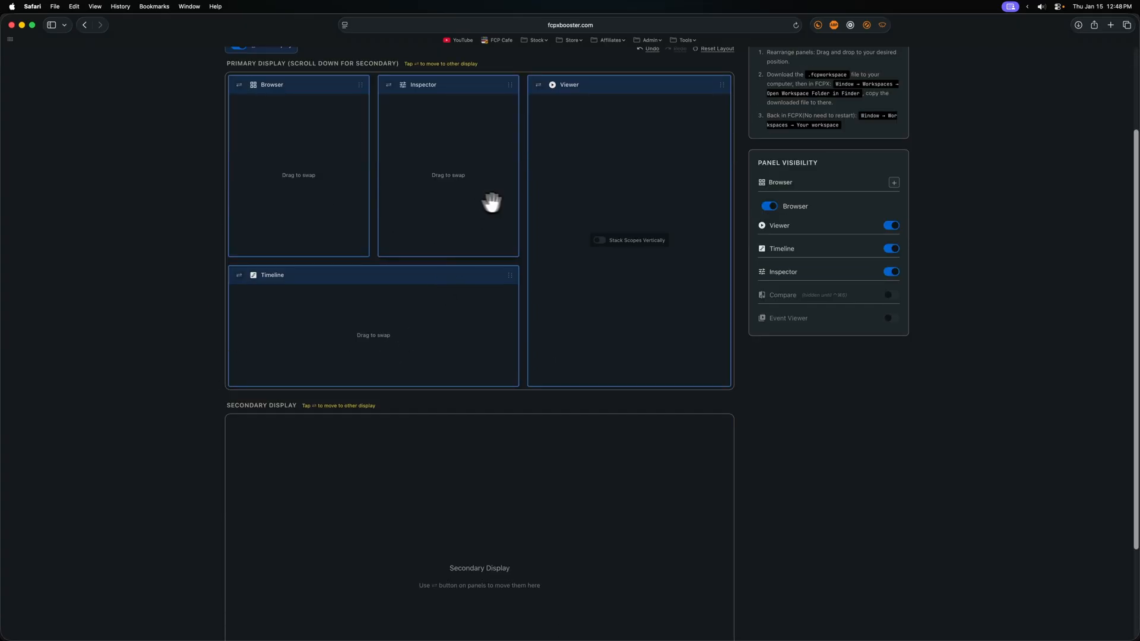
mouse_move(542, 95)
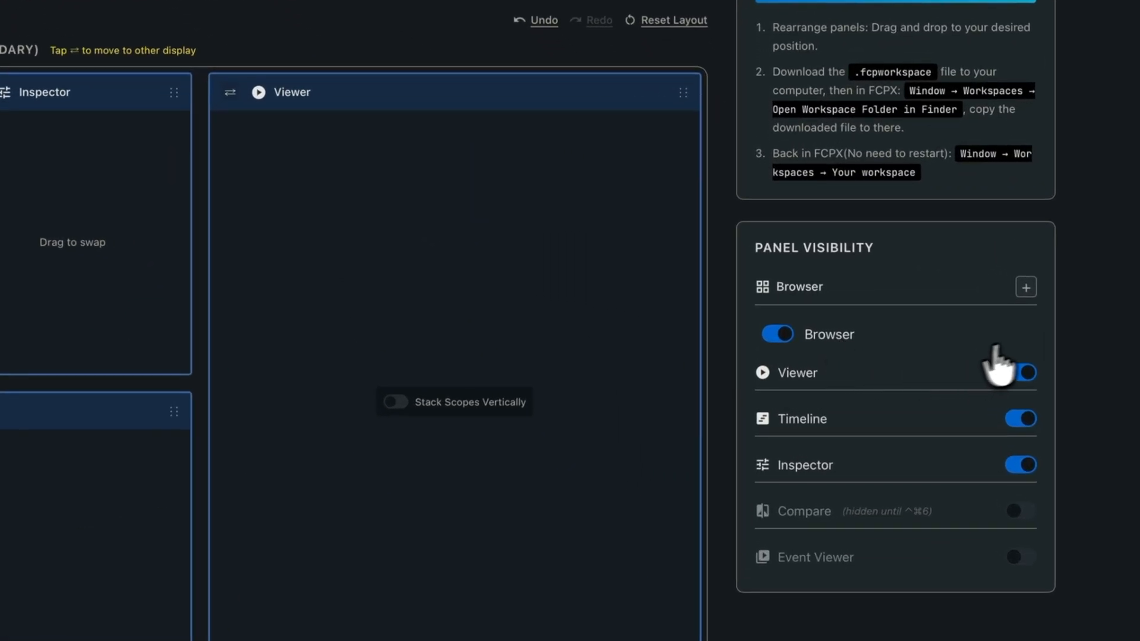
Add extra Browser panels and send Browser 2 to the secondary display
left_click(1026, 286)
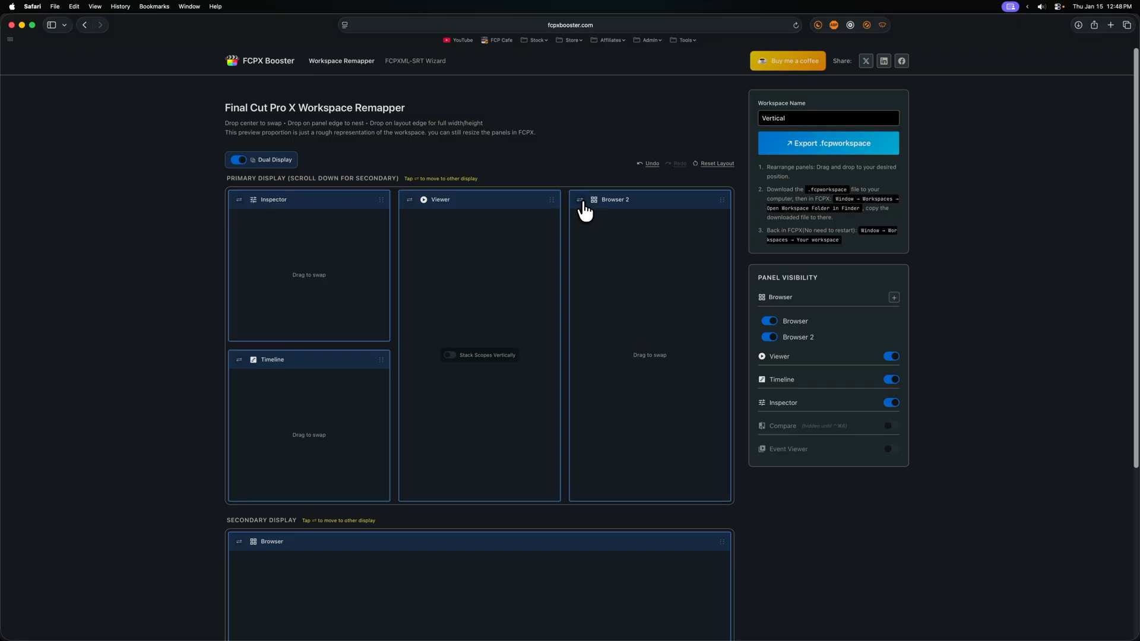
left_click(894, 297)
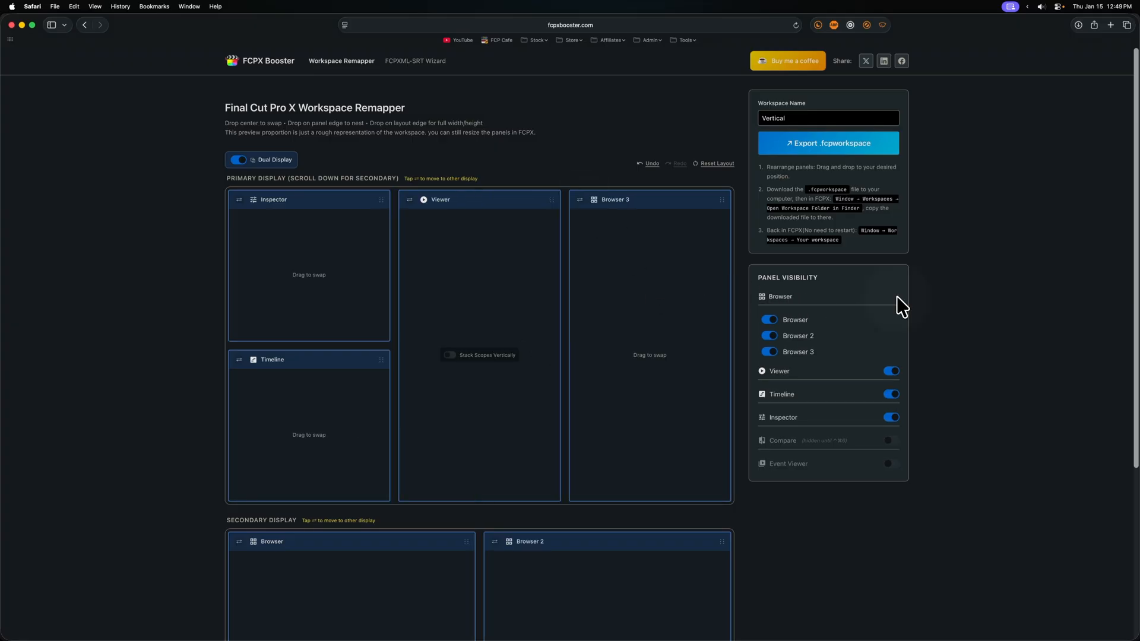
scroll("down", 3)
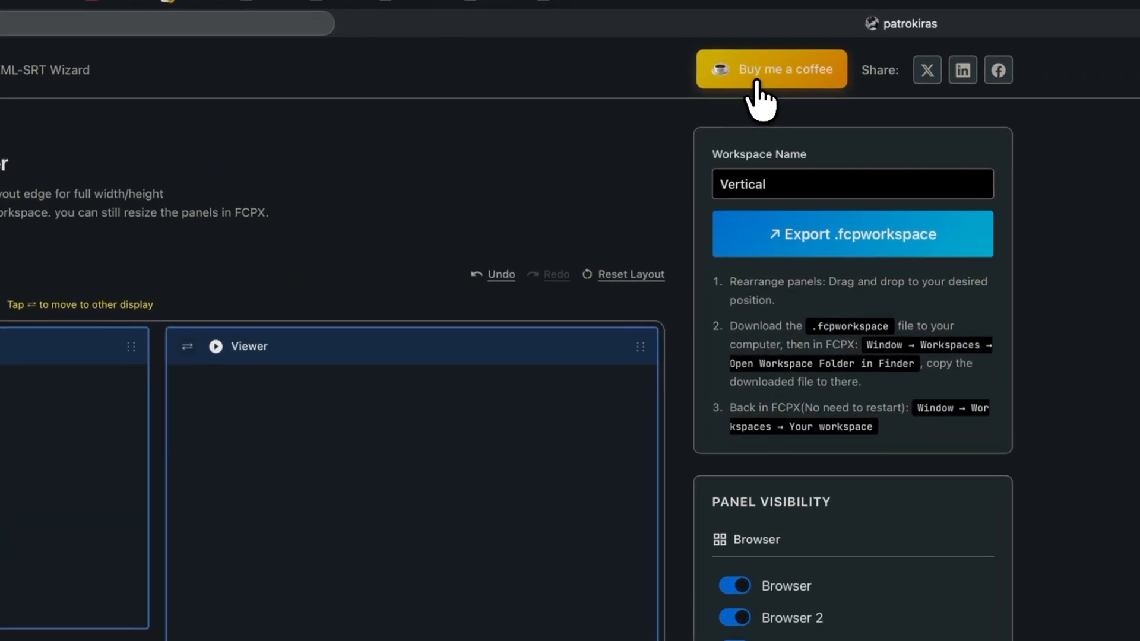
Open the patrokiras Buy Me a Coffee support page in a new tab
left_click(772, 69)
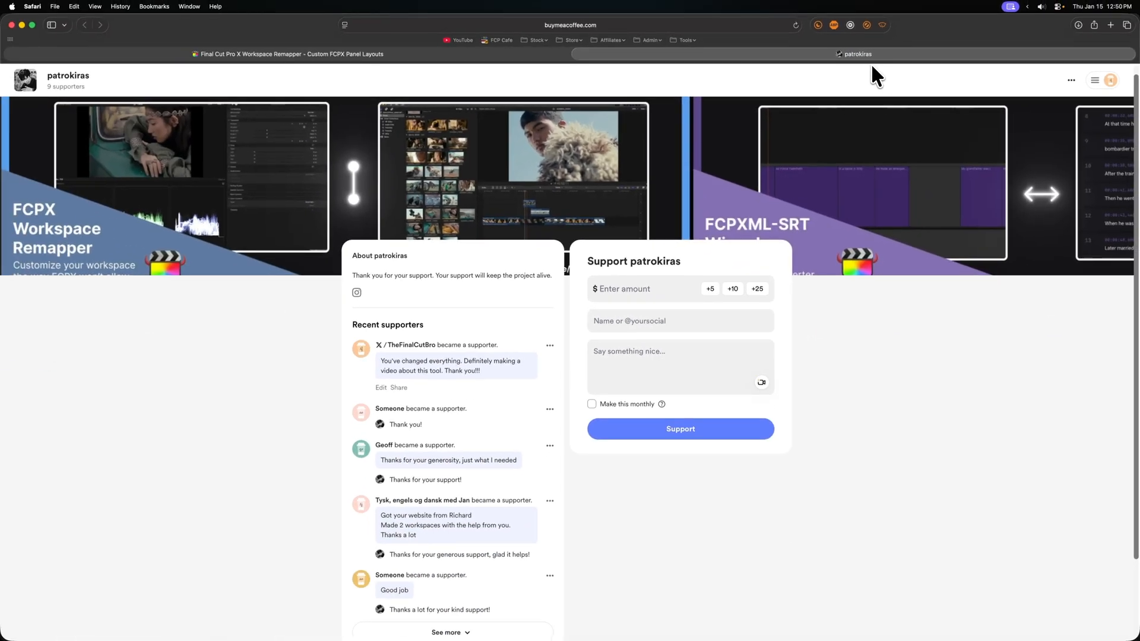